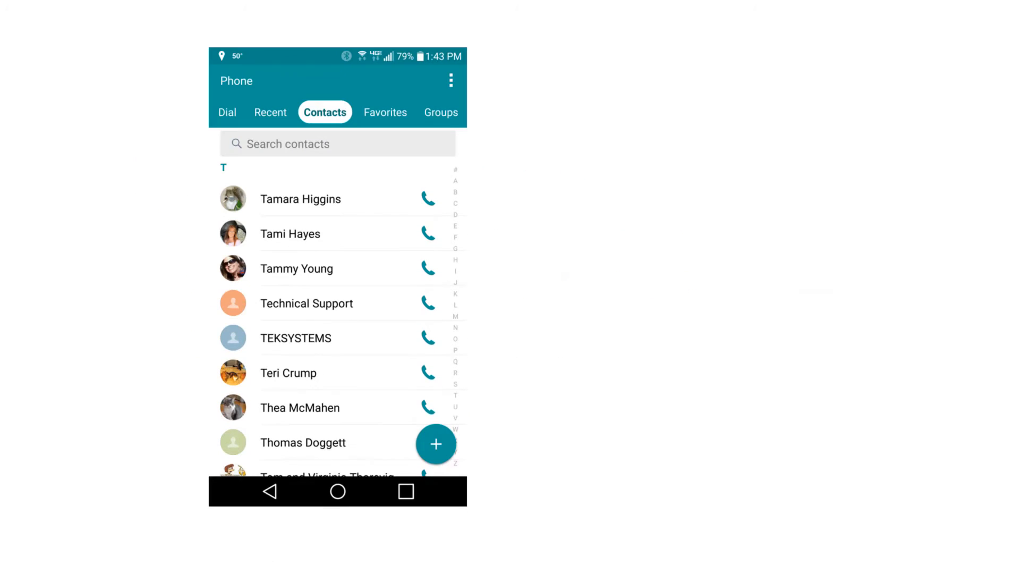
- Start a new contact from the Contacts tab so the blank New contact form appears
{"action": "left_click", "coordinate": [435, 444]}
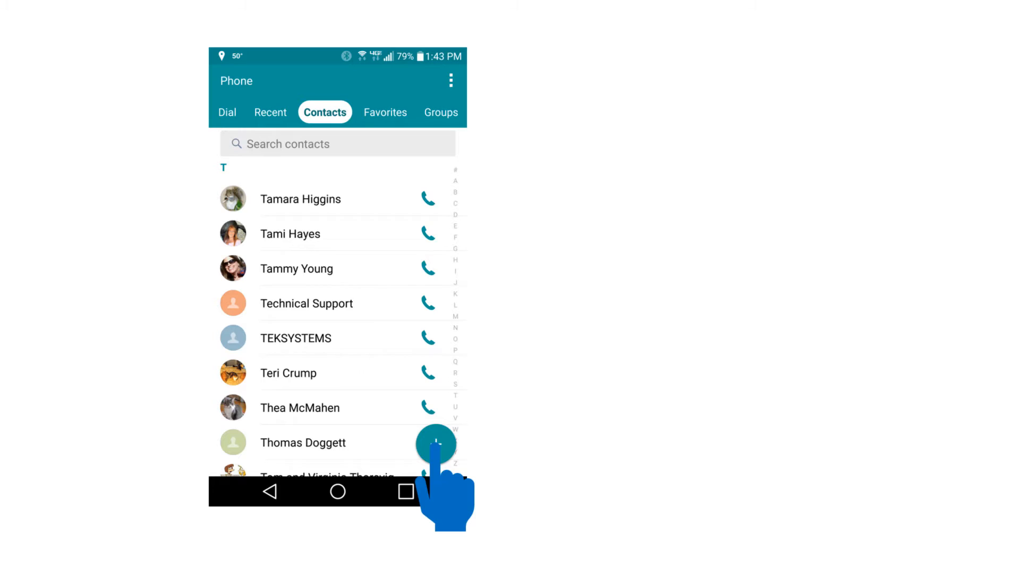
{"action": "left_click", "coordinate": [436, 444]}
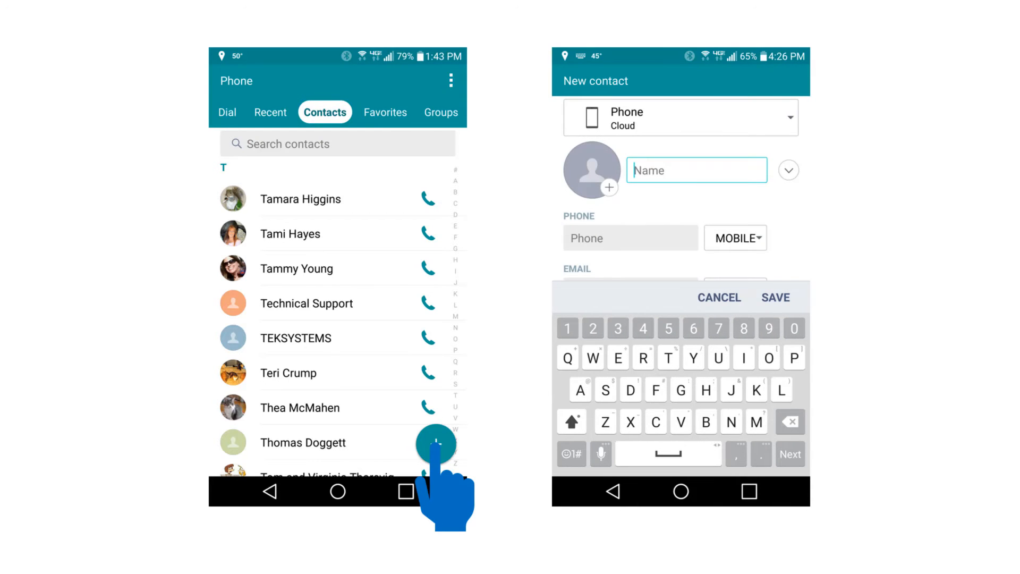